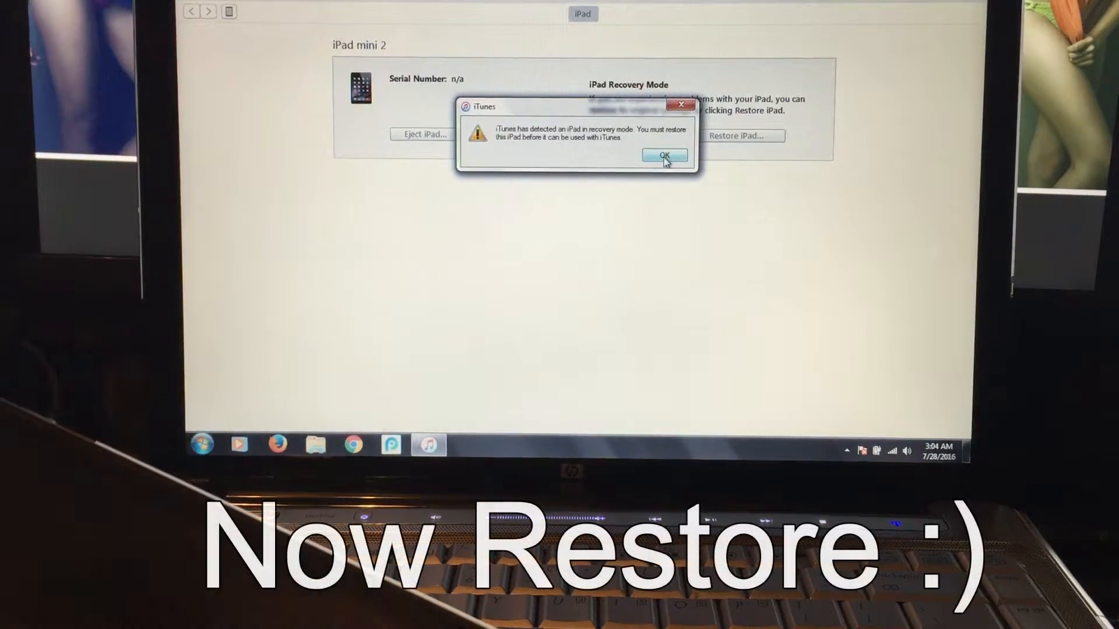
Dismiss the recovery-mode alert and confirm Restore and Update to erase the iPad mini 2
{"action": "left_click", "coordinate": [663, 154]}
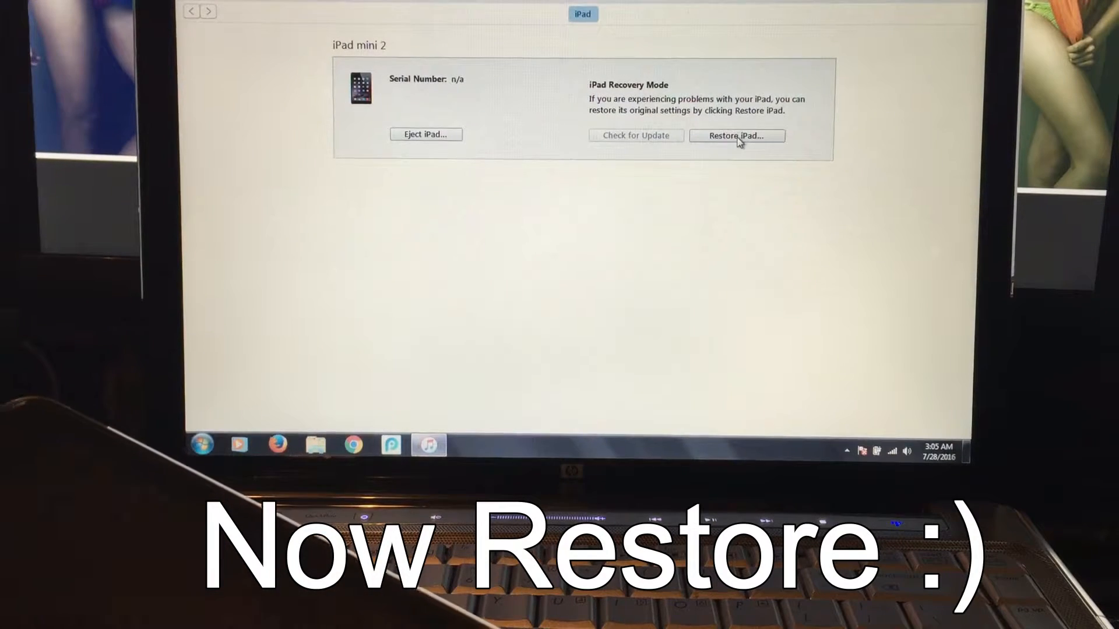
{"action": "left_click", "coordinate": [737, 135]}
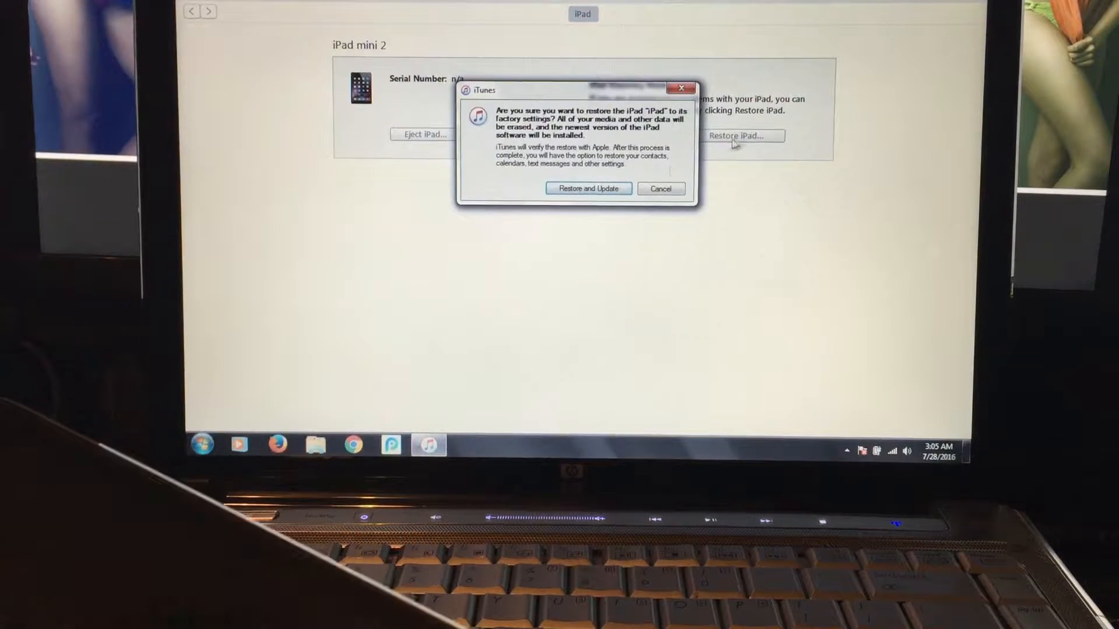
{"action": "left_click", "coordinate": [588, 188]}
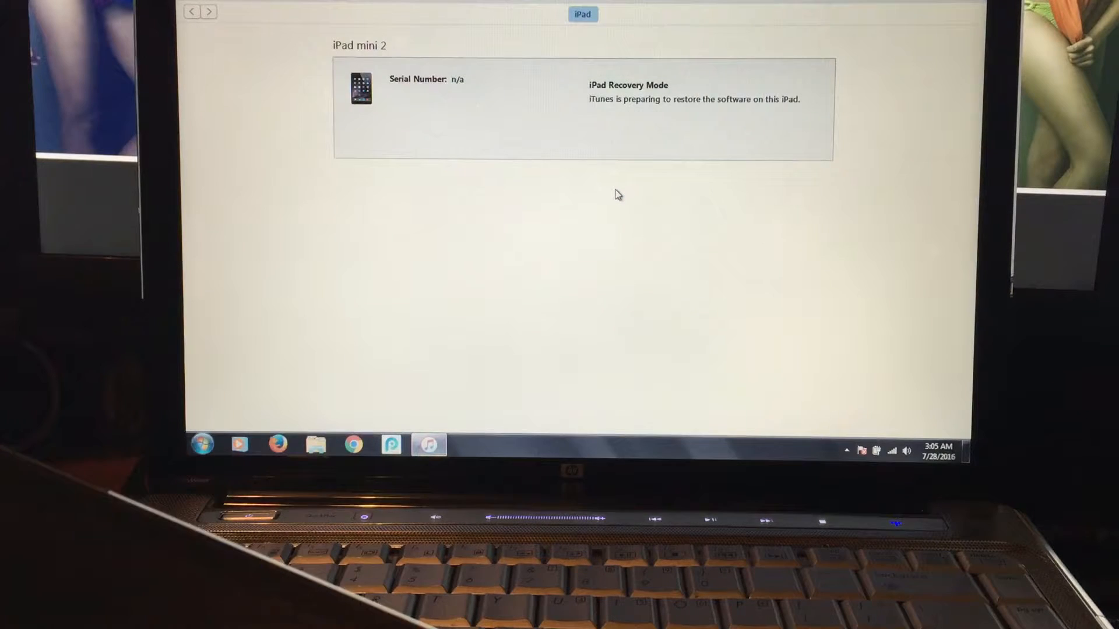